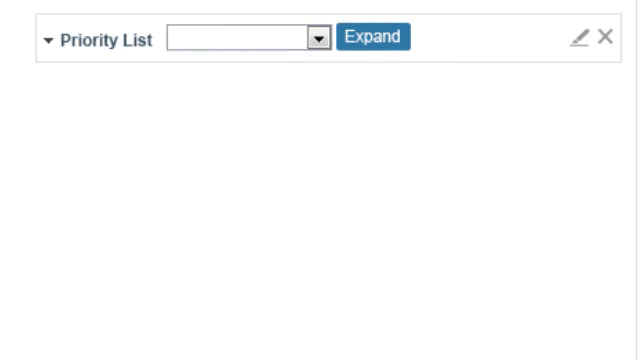
- Show the full Priority List for every team member, leaving the member filter blank
{"action": "left_click", "coordinate": [316, 38]}
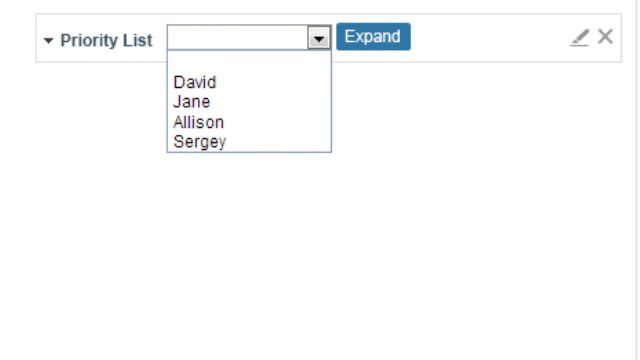
{"action": "left_click", "coordinate": [180, 76]}
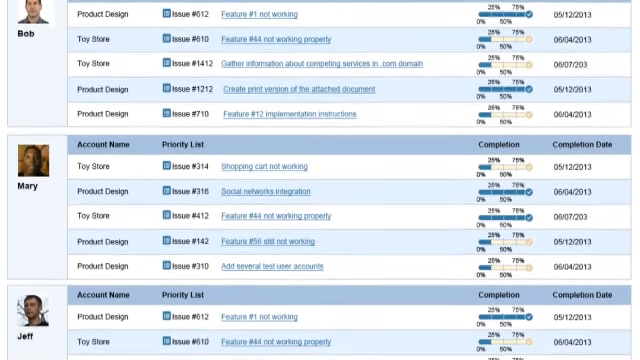
{"action": "scroll", "scroll_direction": "down", "scroll_amount": 3}
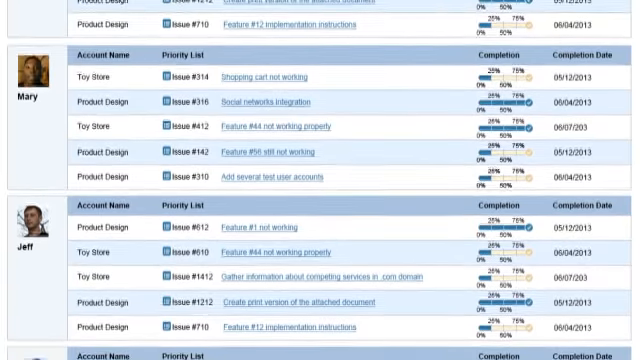
{"action": "scroll", "scroll_direction": "down", "scroll_amount": 3}
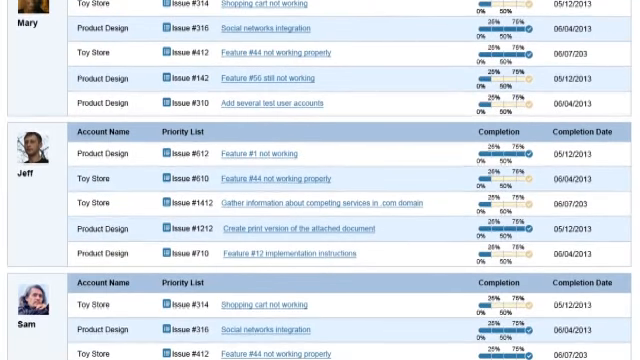
{"action": "scroll", "scroll_direction": "up", "scroll_amount": 3}
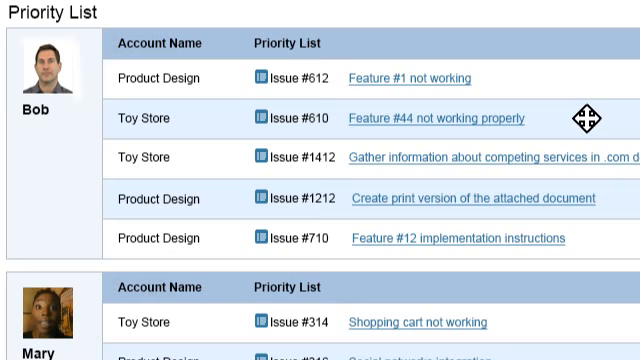